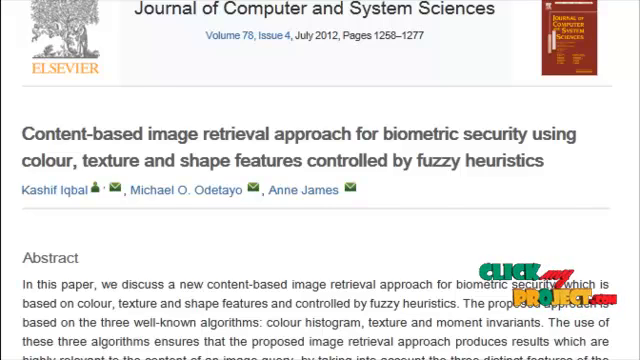
Scroll down the content-based image retrieval article in the browser
scroll("down", 3)
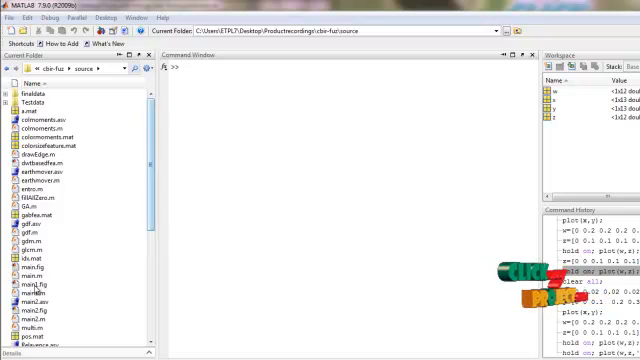
Run the main .m file to launch the CBIR GUI
left_click(50, 272)
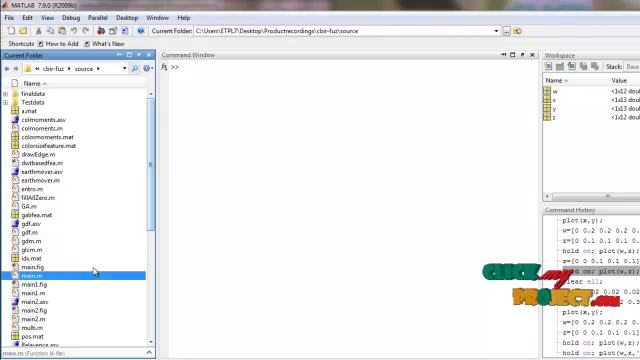
double_click(48, 268)
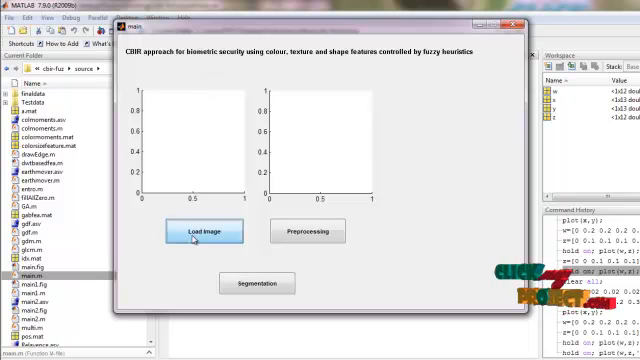
Load a pink rose photo as the query image and preprocess it
left_click(206, 232)
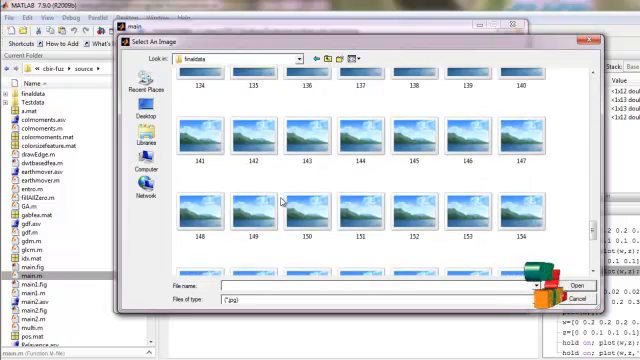
scroll("up", 3)
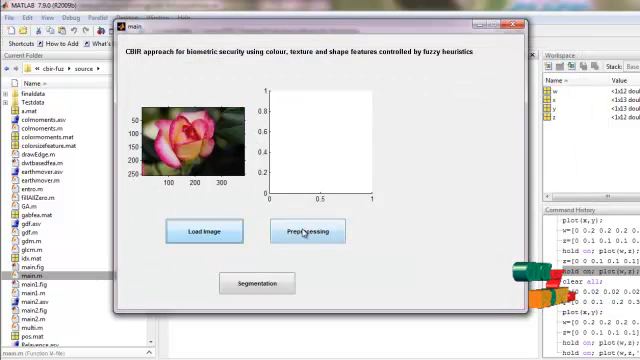
left_click(308, 232)
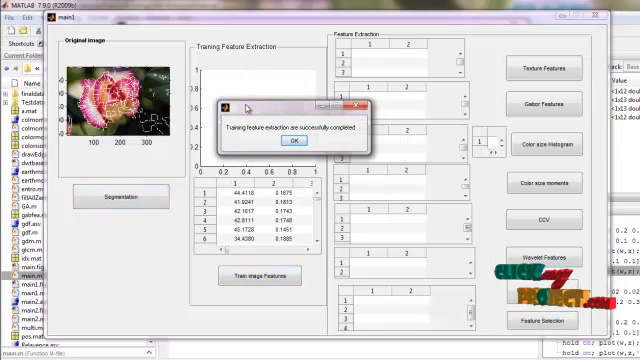
Run Train Image Features and acknowledge the completion message
left_click(290, 140)
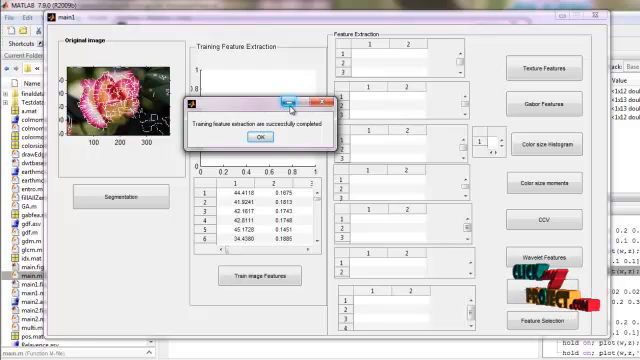
left_click(258, 136)
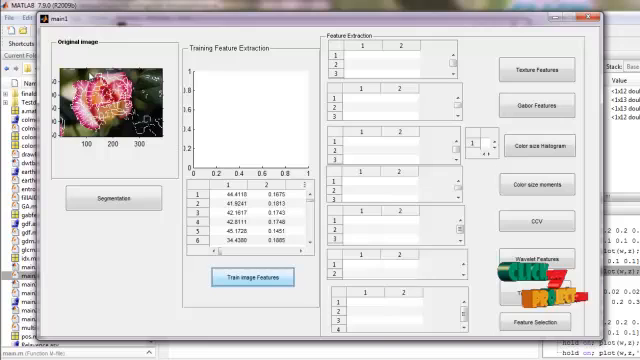
Compute texture, Gabor, colour histogram, colour moment, DCT and wavelet features for the rose
left_click(540, 72)
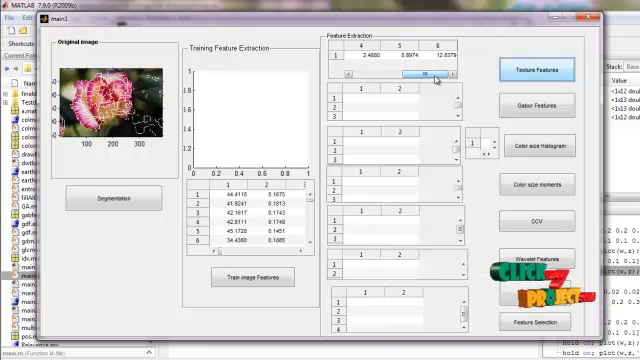
left_click(540, 104)
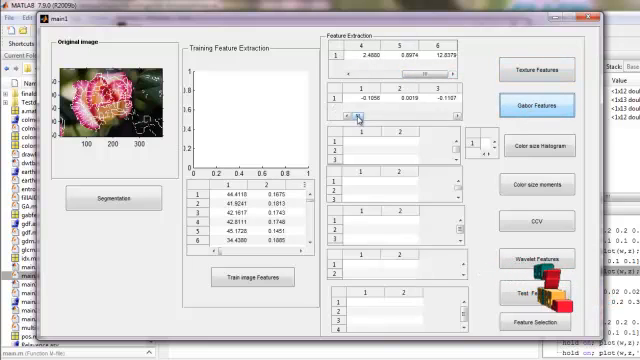
left_click(540, 144)
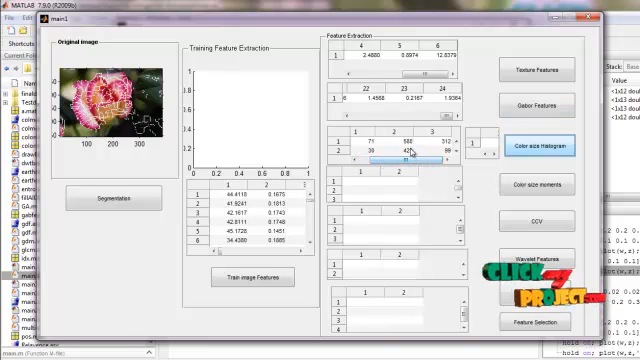
left_click(538, 184)
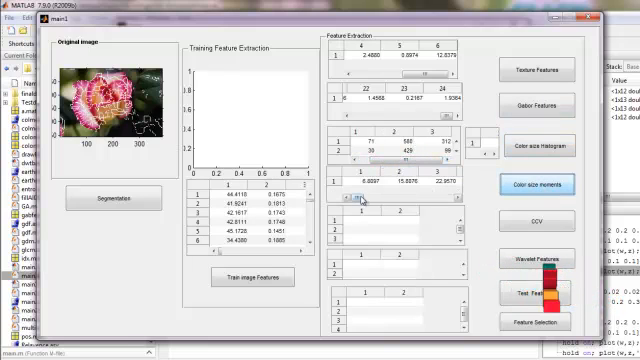
left_click(540, 220)
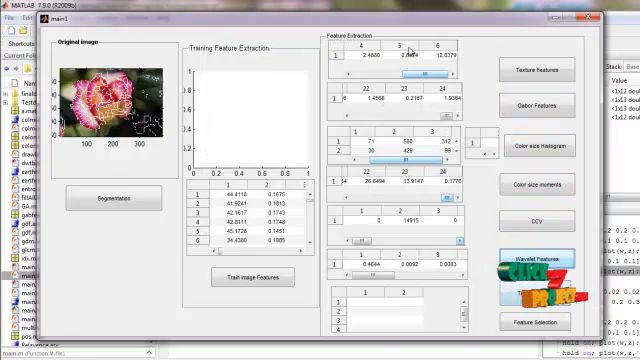
left_click(536, 260)
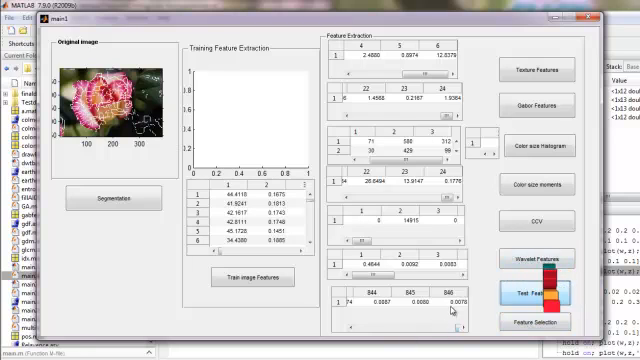
left_click(528, 322)
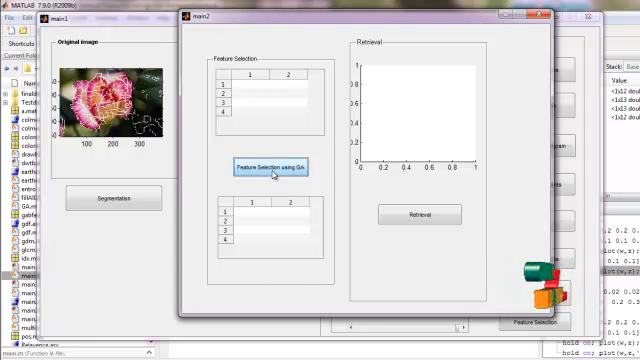
Run GA feature selection and retrieve database images matching the rose
left_click(276, 166)
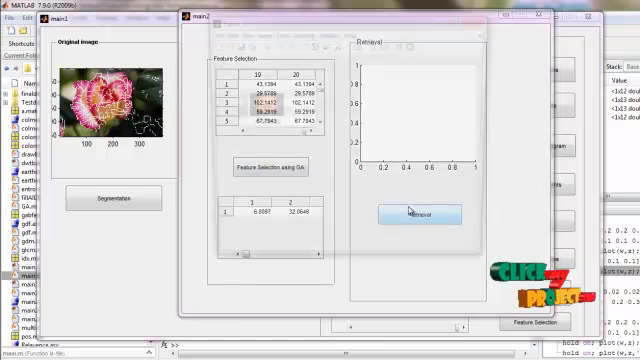
left_click(416, 216)
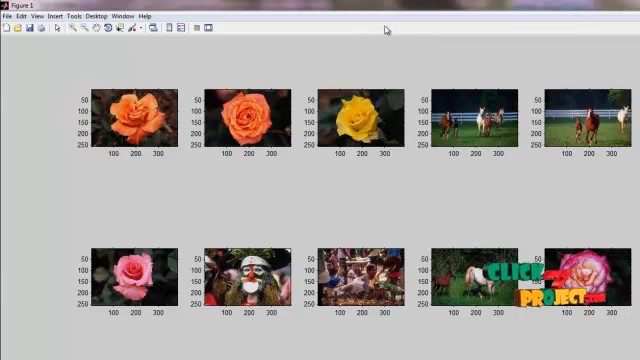
mouse_move(388, 28)
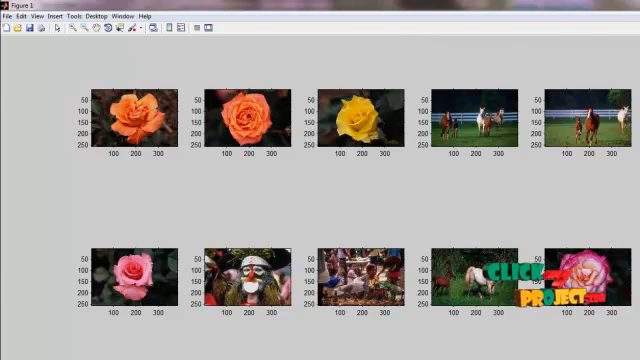